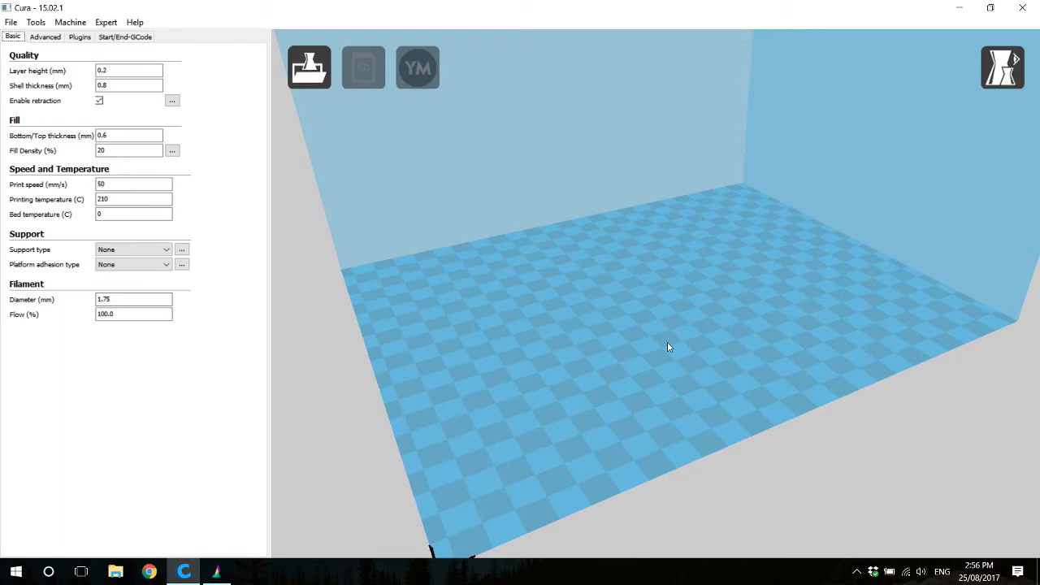
mouse_move(363, 201)
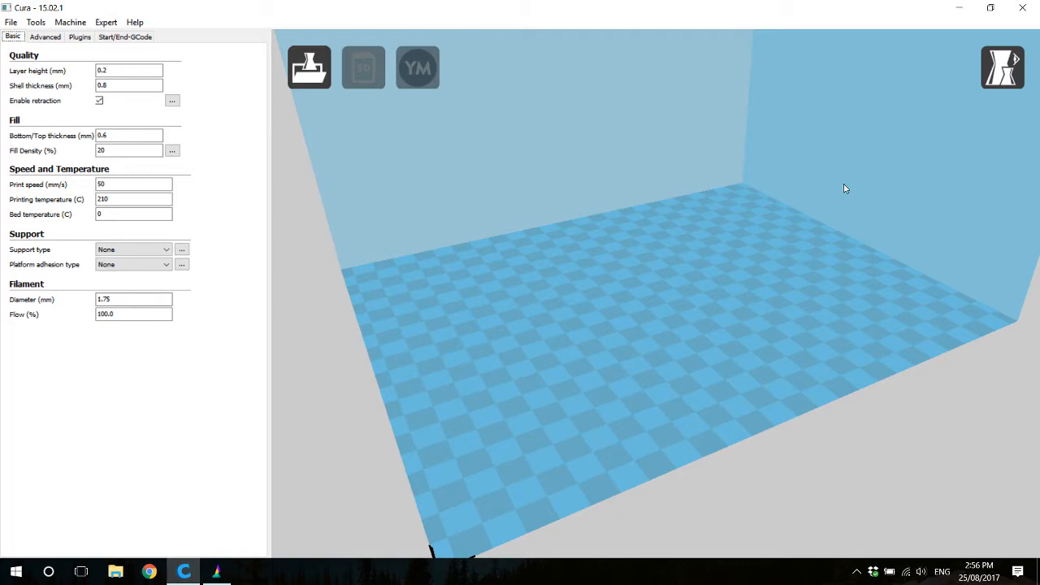
mouse_move(342, 423)
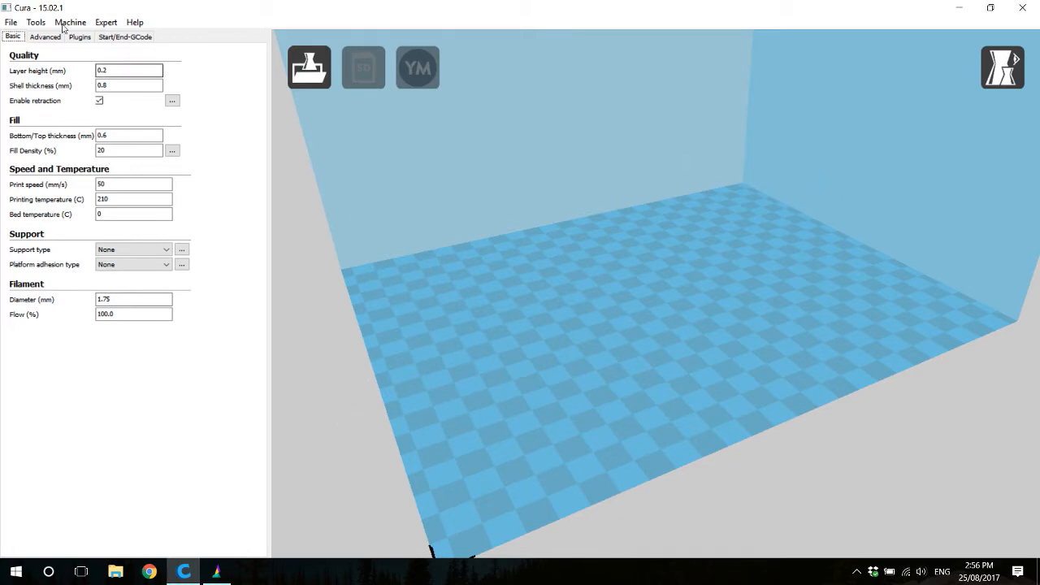
- Set the Craftbot's extruder count to 4 in Machine settings and confirm
click(70, 22)
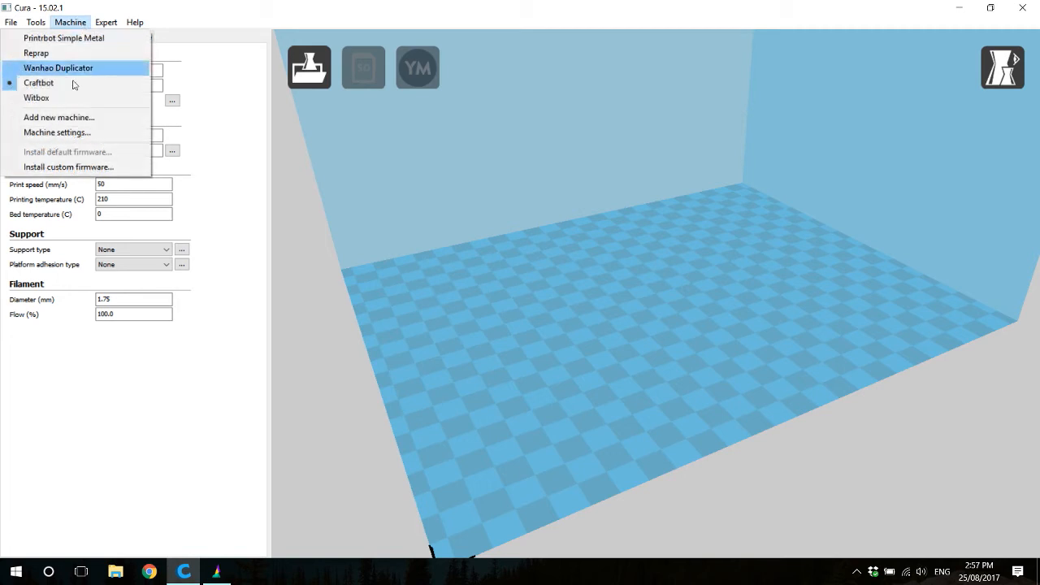
click(57, 133)
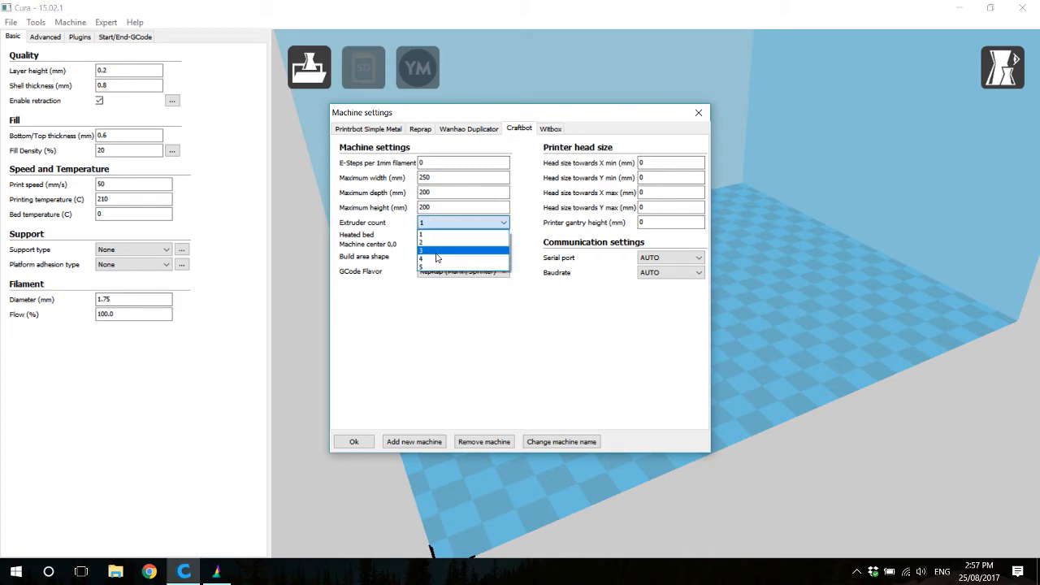
click(420, 258)
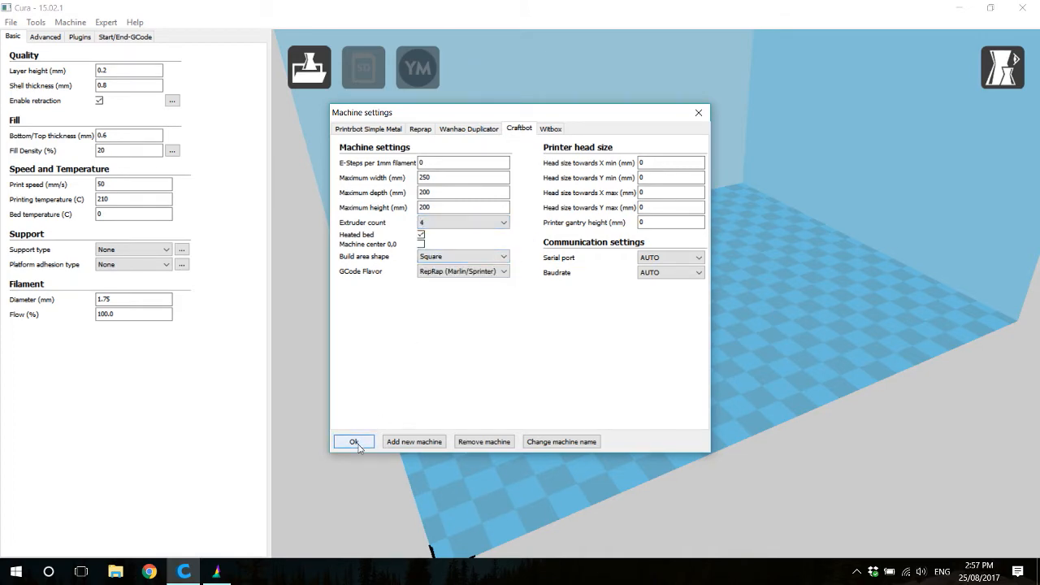
click(354, 441)
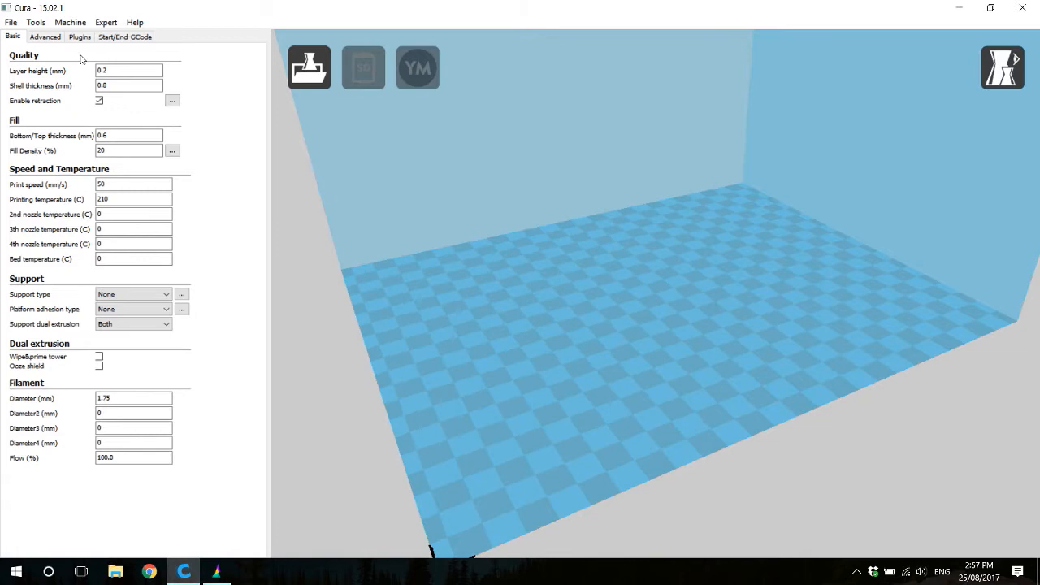
- Change Extruder 2 Offset X from 20.4 to 0, keeping Offset Y at 0
click(69, 22)
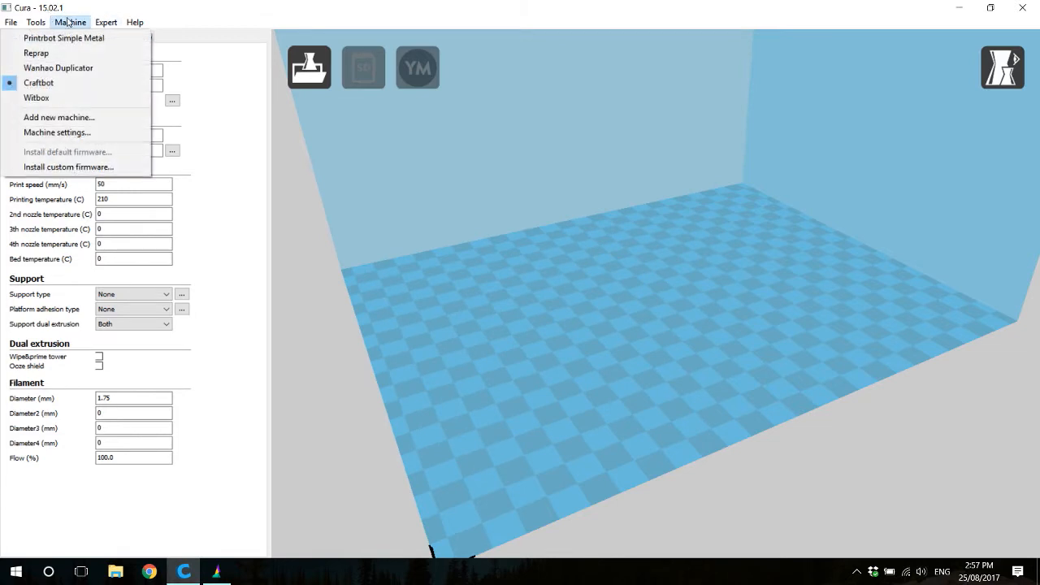
mouse_move(59, 68)
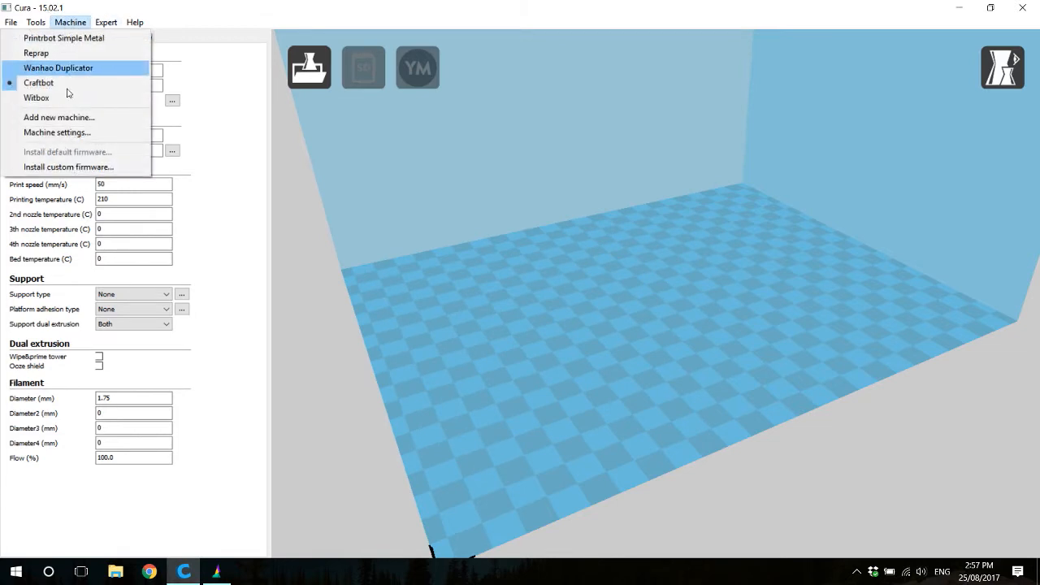
click(57, 132)
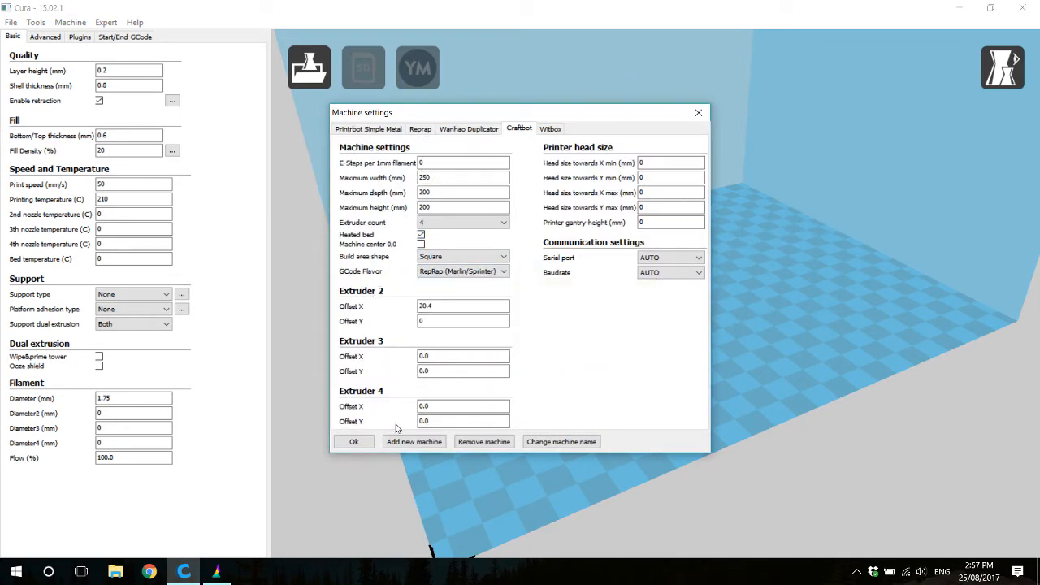
mouse_move(463, 406)
text(0)
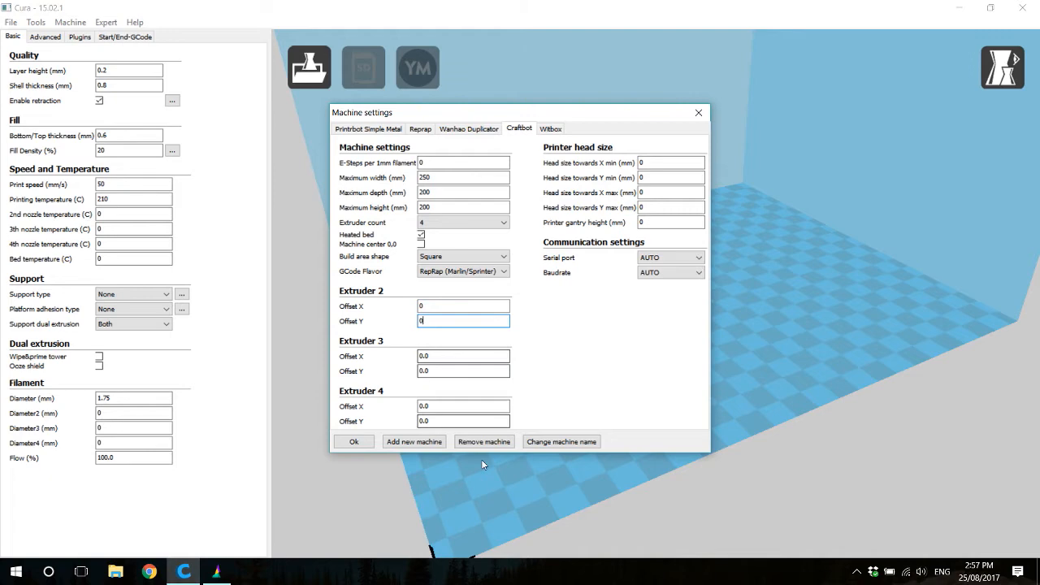
click(354, 441)
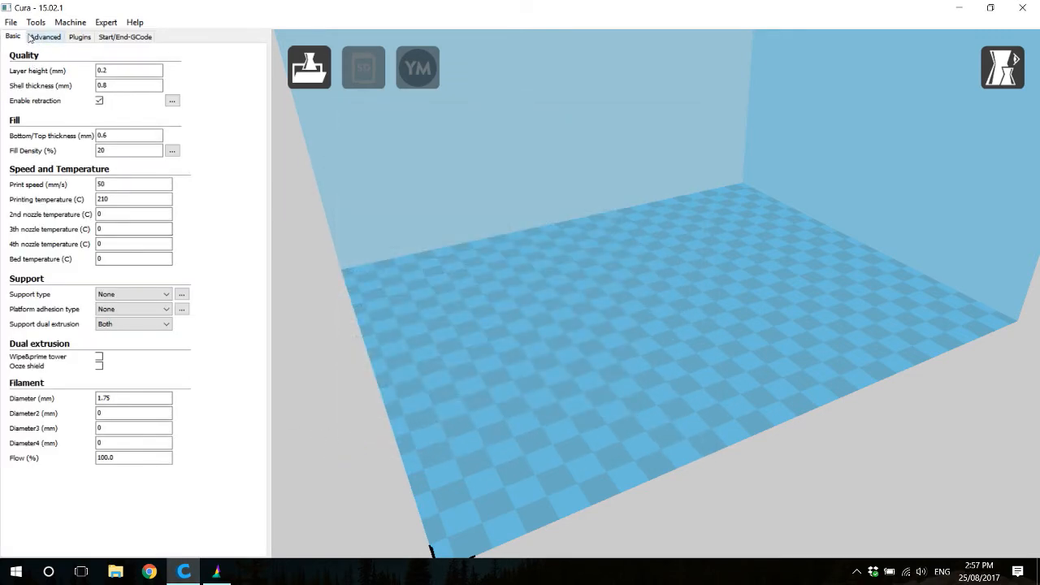
- Change the Advanced dual extrusion switch amount from 5 to 0 mm
click(45, 37)
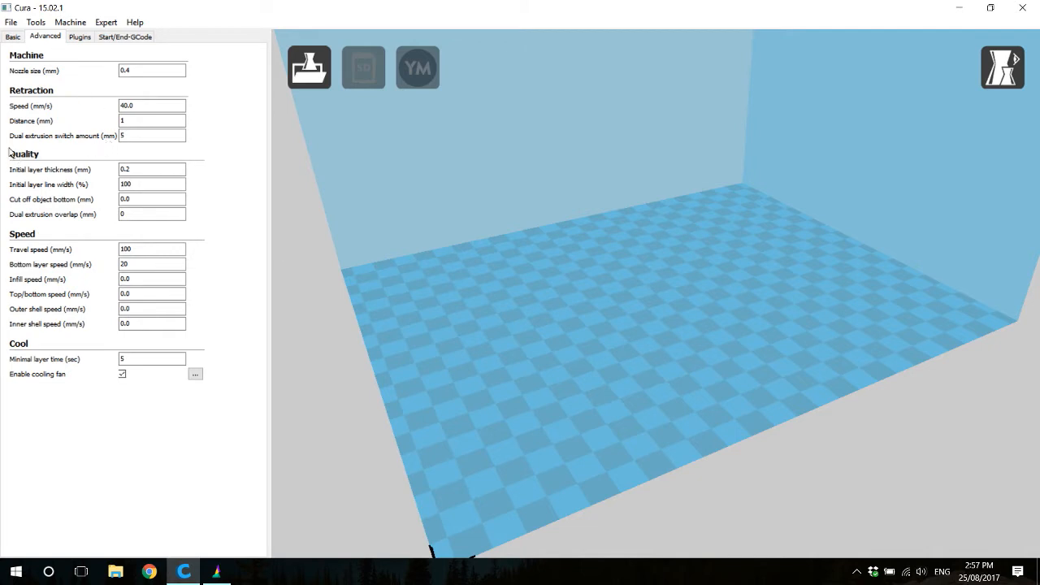
mouse_move(40, 135)
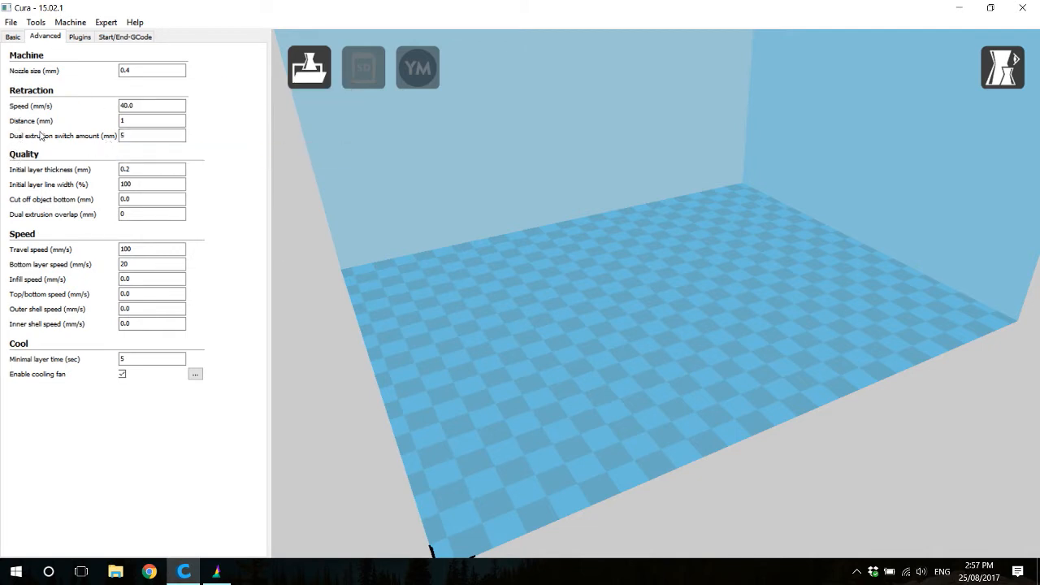
mouse_move(152, 135)
text(0)
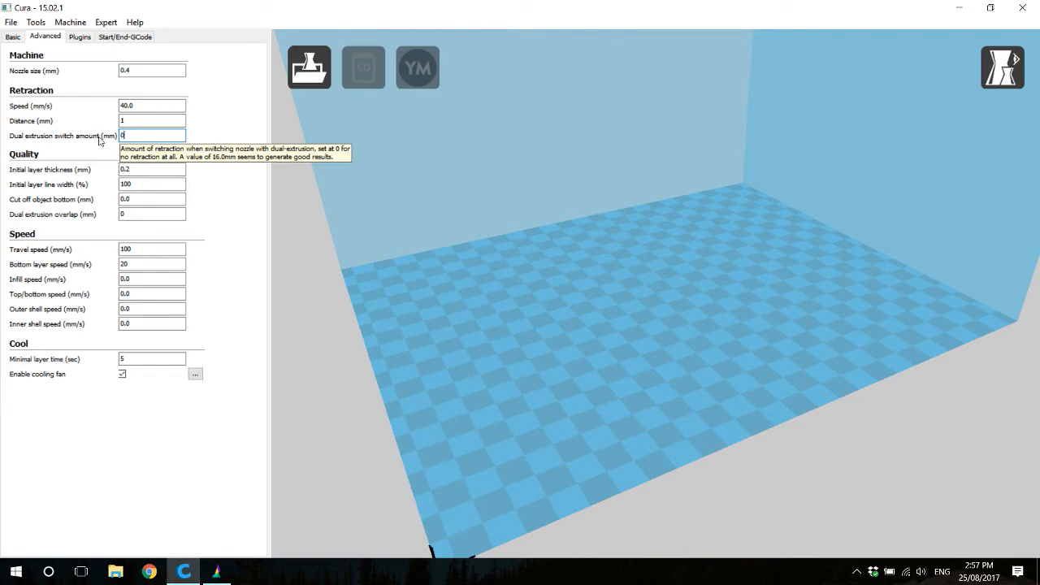
click(152, 120)
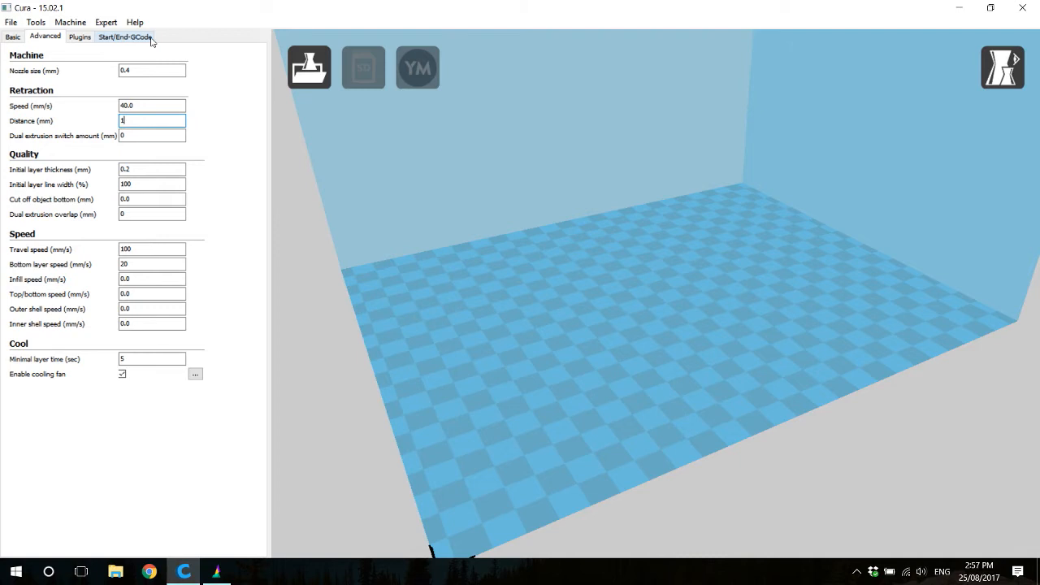
- Replace start2.gcode with the copied main start.gcode text
click(124, 35)
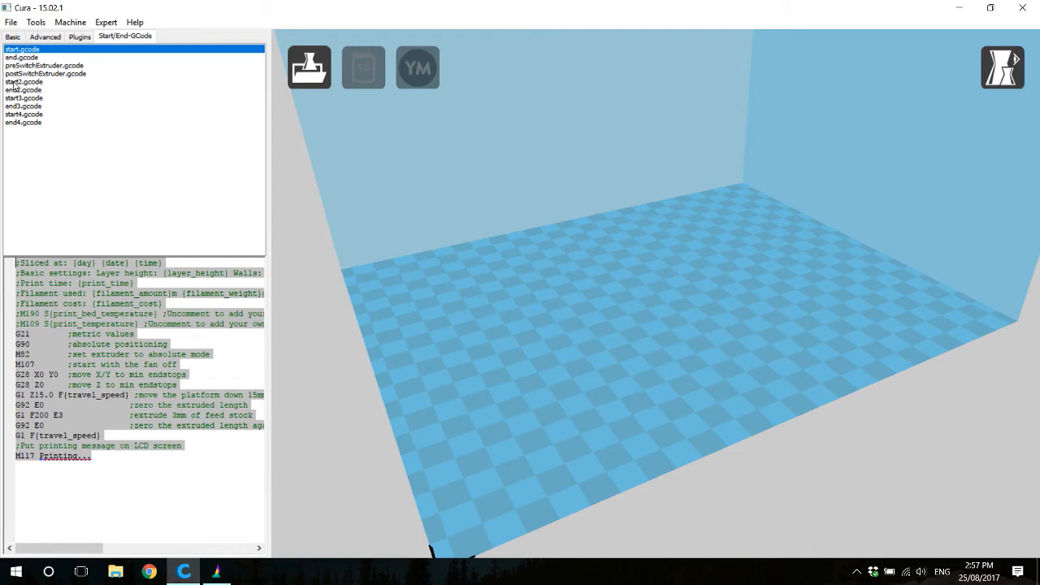
click(23, 82)
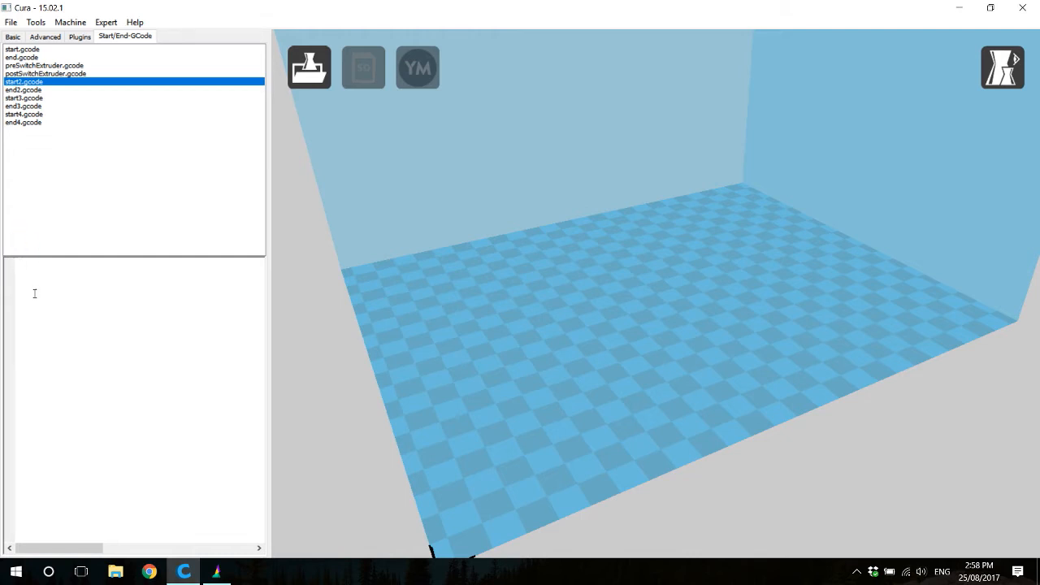
click(23, 81)
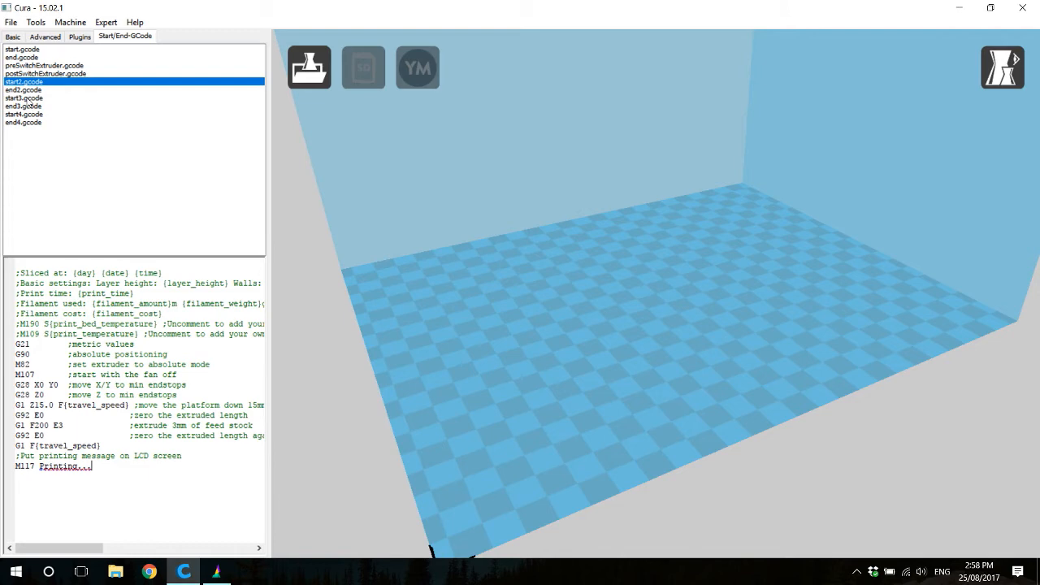
- Replace start3.gcode and start4.gcode with the same main start code
click(23, 98)
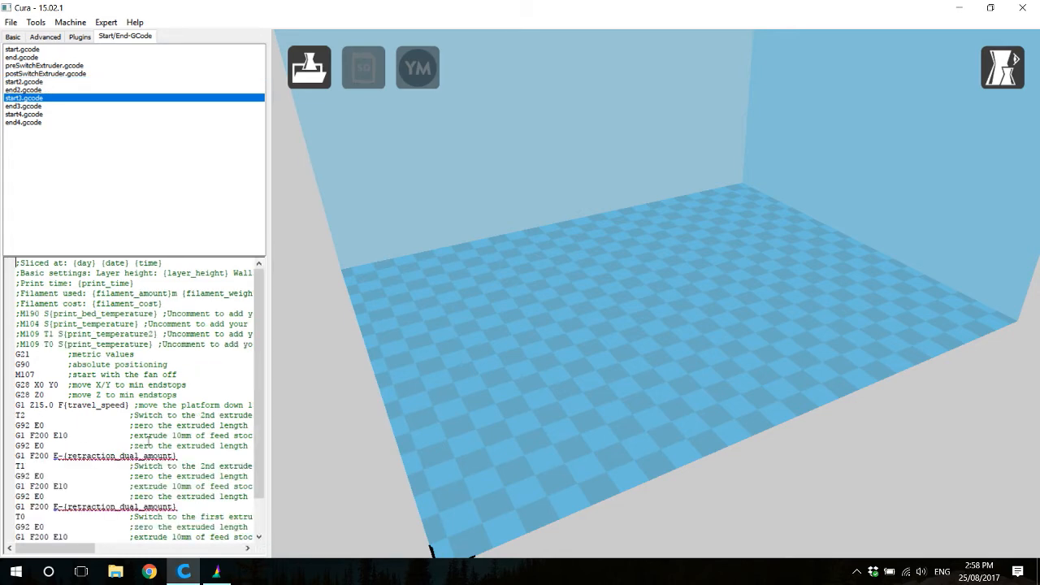
scroll(down, 3)
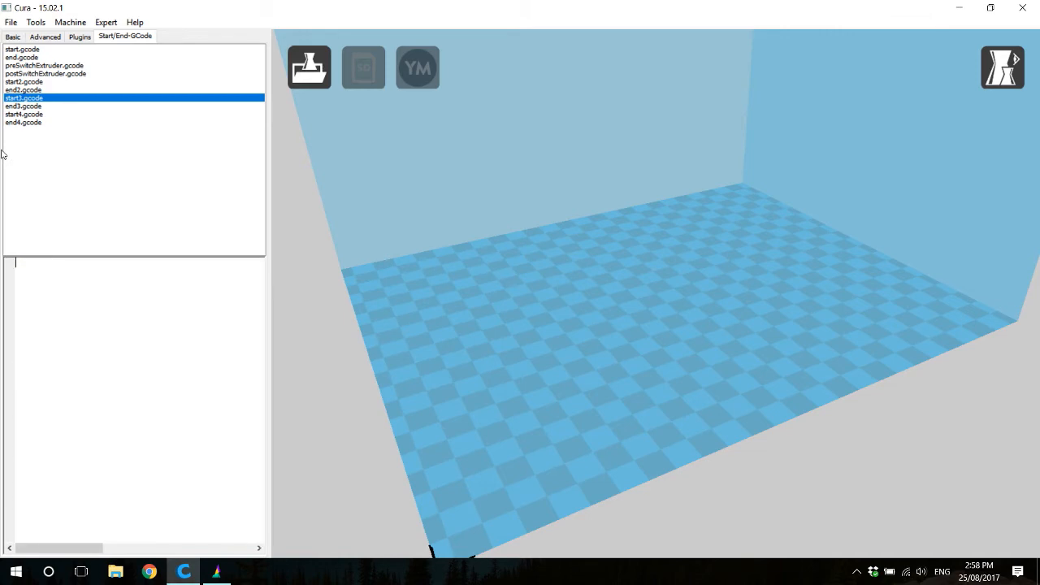
click(23, 113)
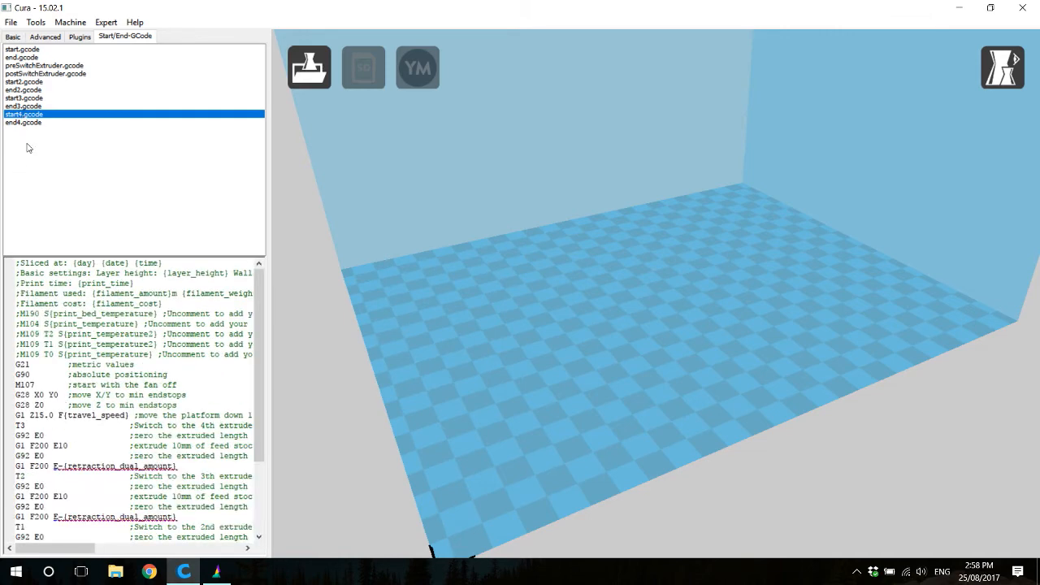
scroll(down, 3)
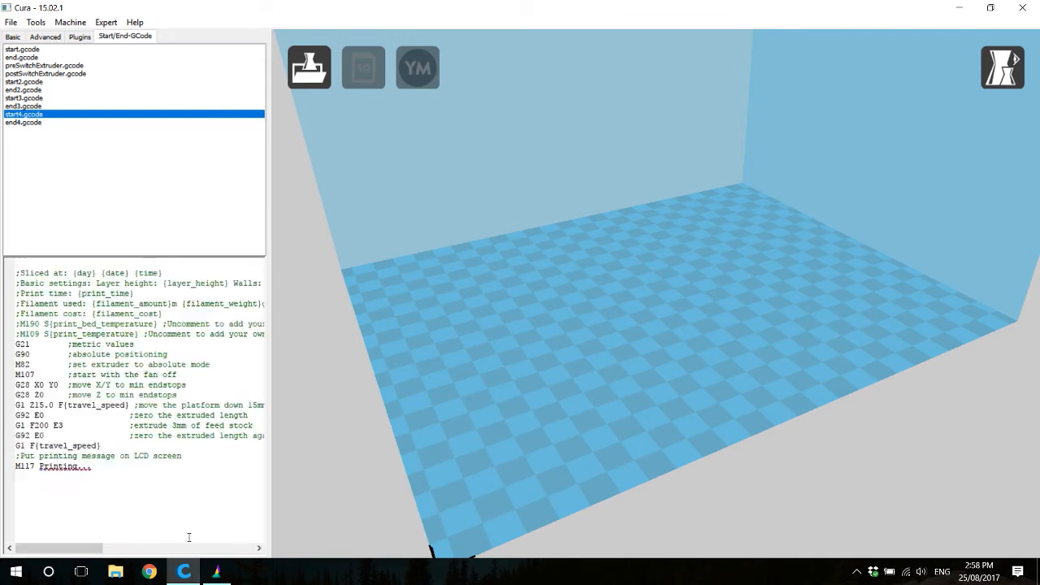
click(22, 57)
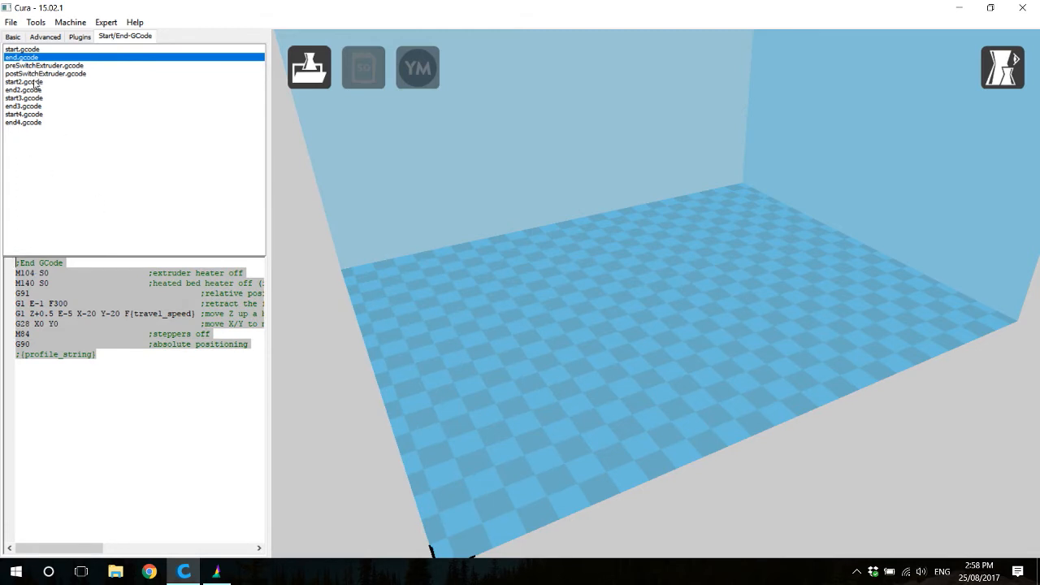
- Paste the copied end.gcode into end2, end3 and end4, then return to Basic settings
click(23, 89)
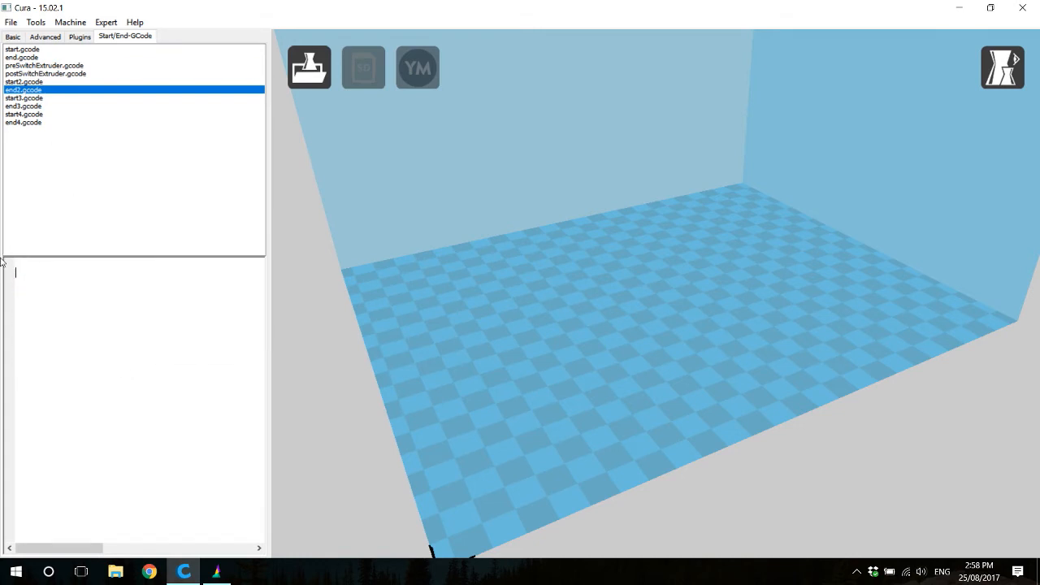
mouse_move(78, 308)
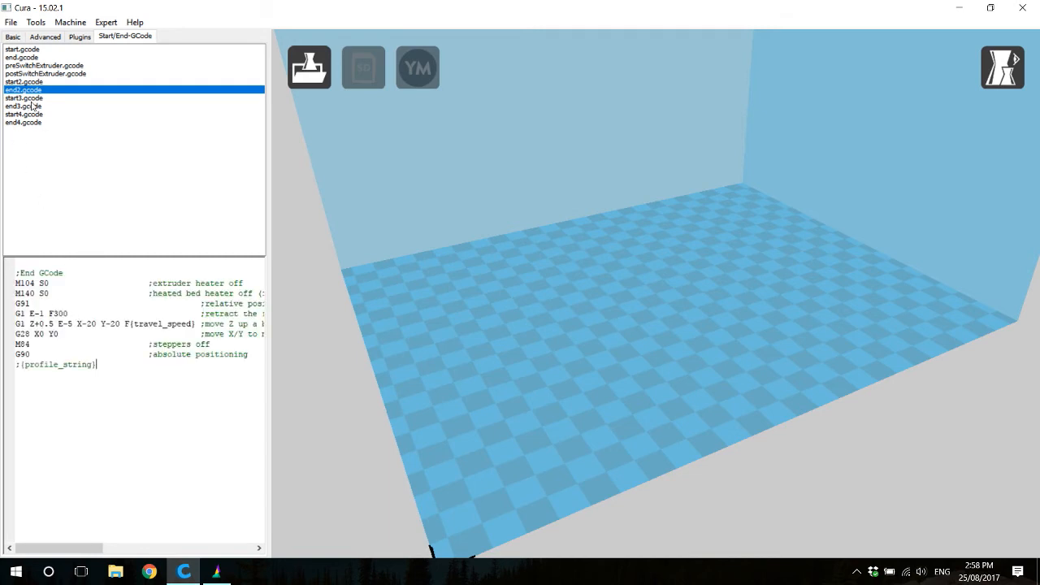
click(23, 106)
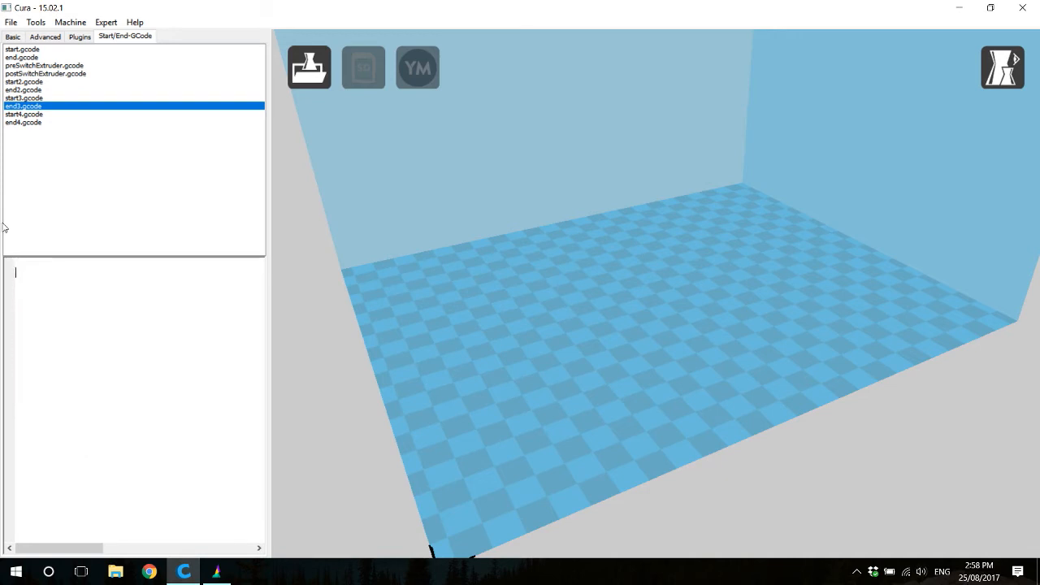
click(23, 122)
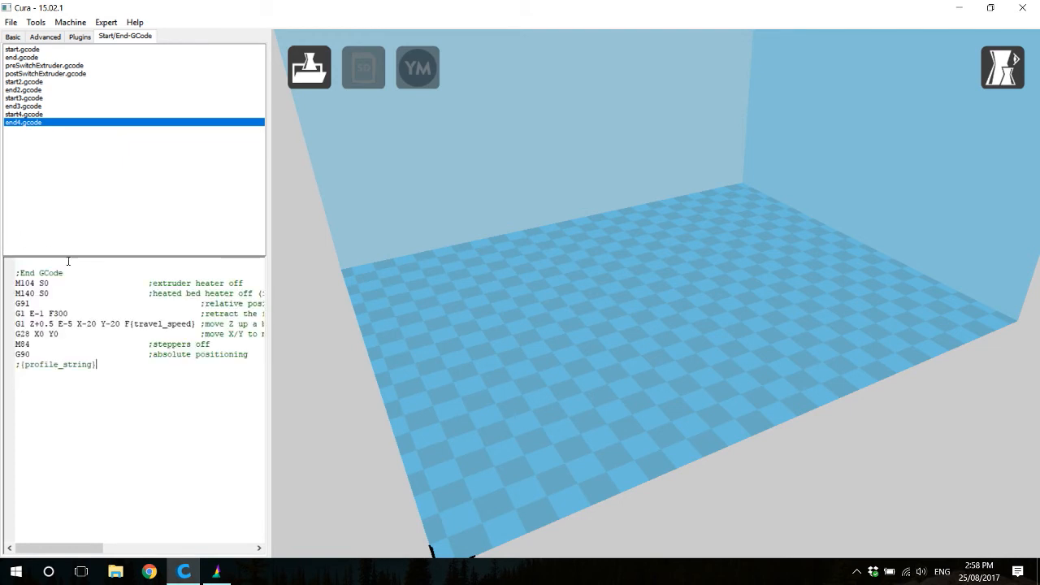
click(12, 36)
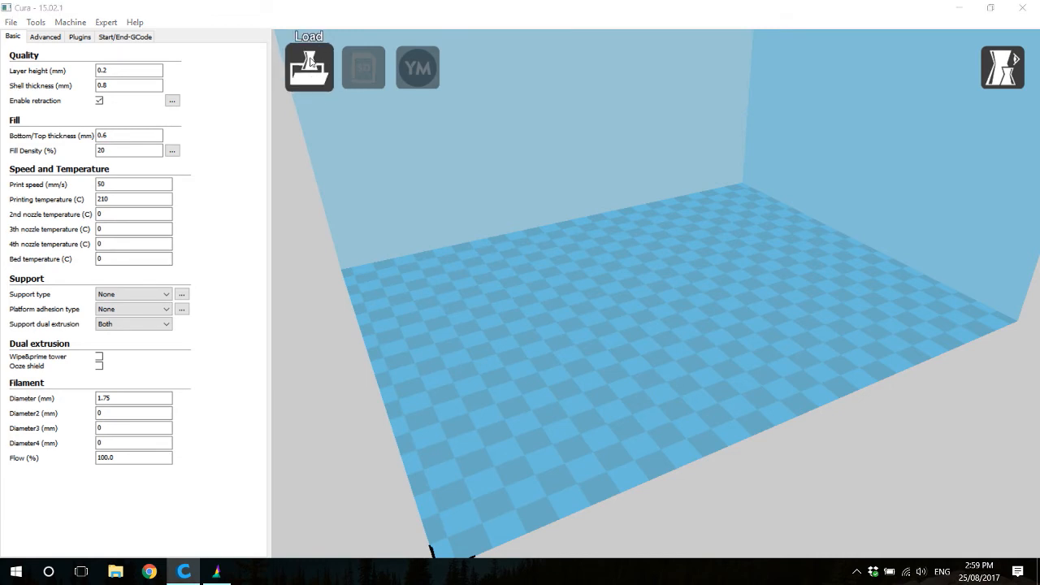
- Load MosaicCard_1.stl through MosaicCard_4.stl onto the build plate
click(308, 68)
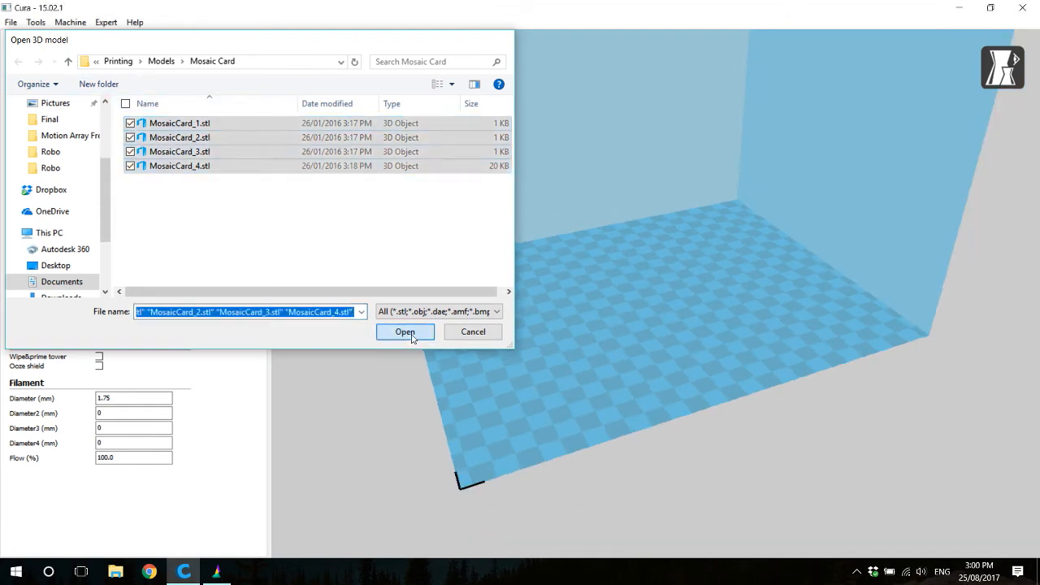
click(405, 331)
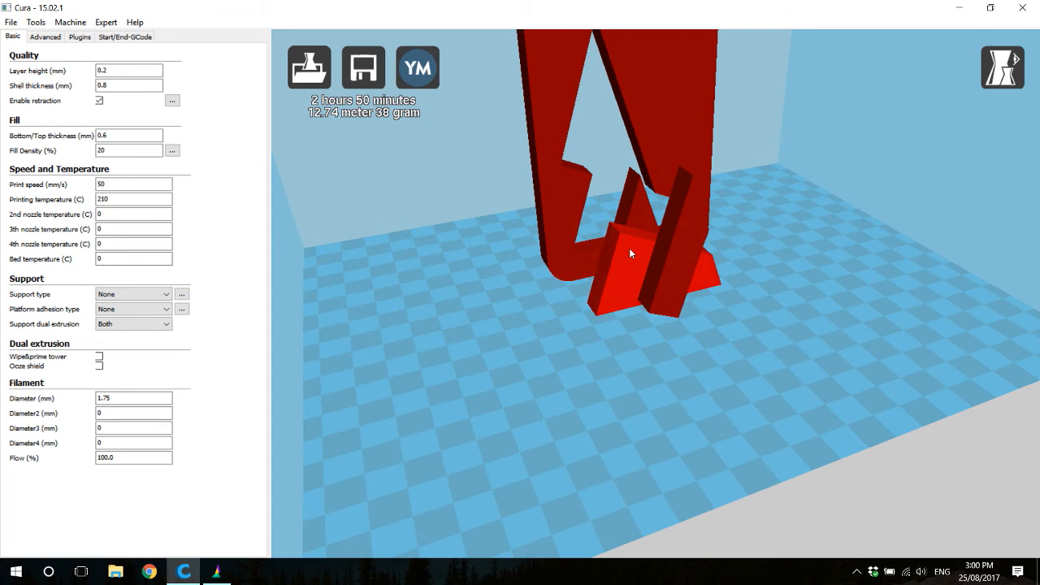
- Dual-extrusion merge the card pieces into one blue card with red, green, yellow triangles
drag(630, 253, 696, 262)
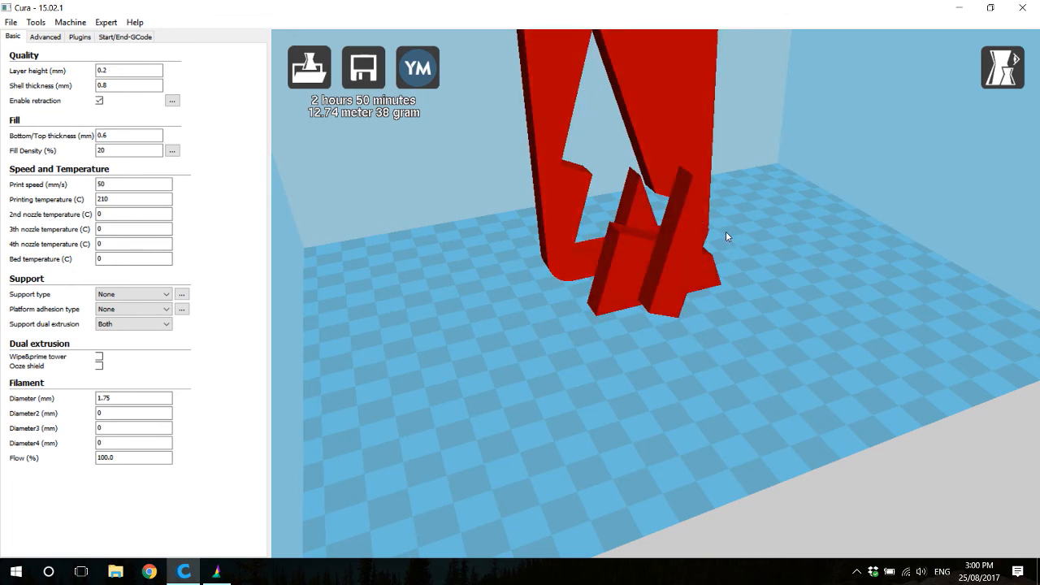
click(674, 227)
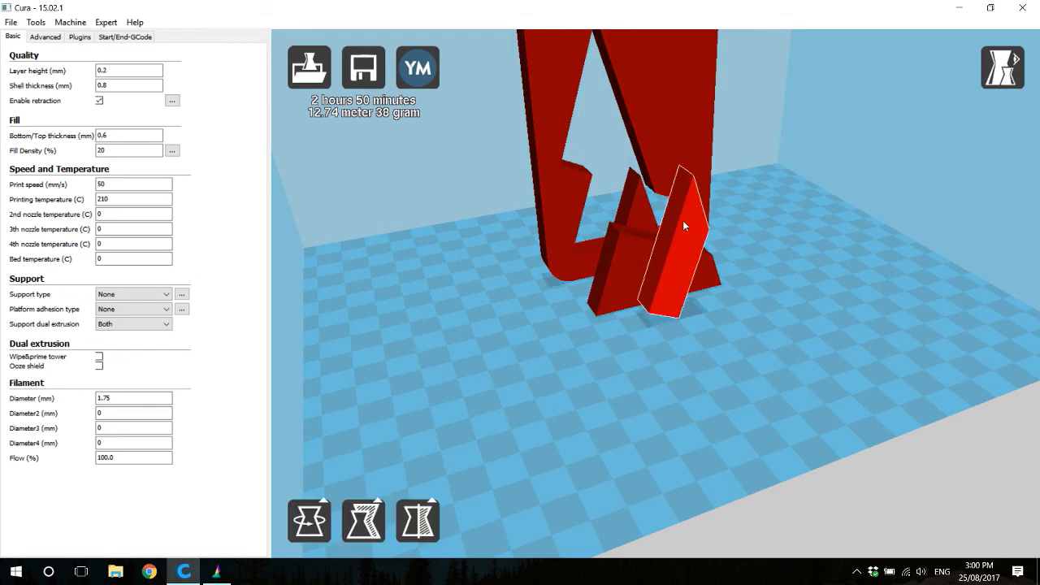
drag(686, 226, 593, 314)
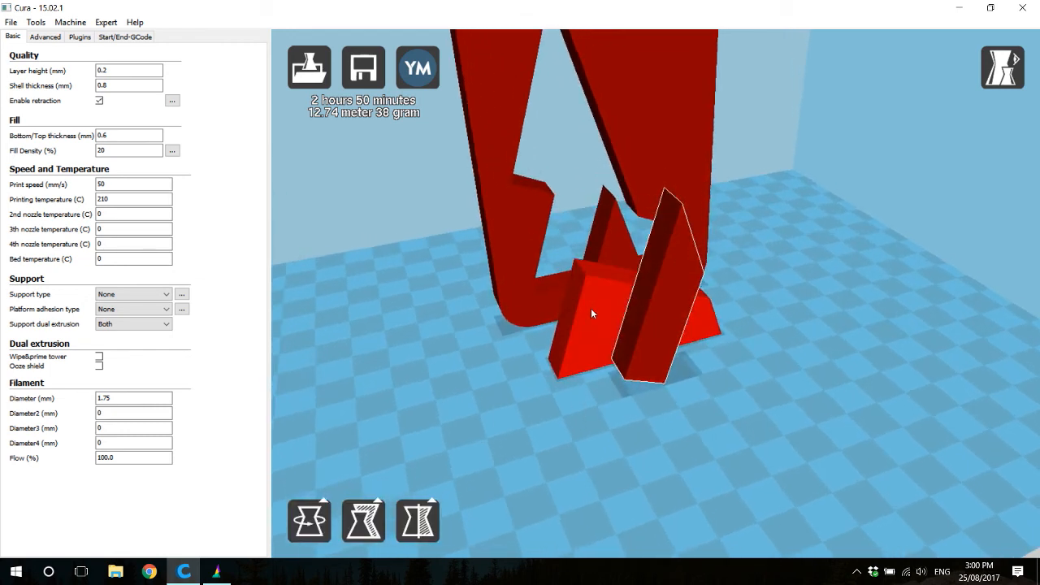
right_click(591, 314)
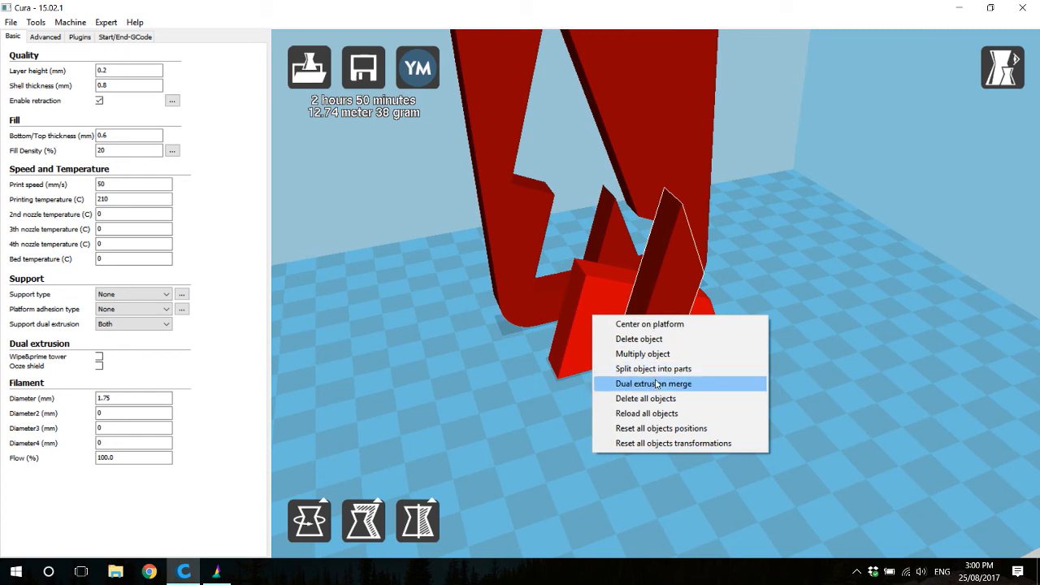
click(652, 383)
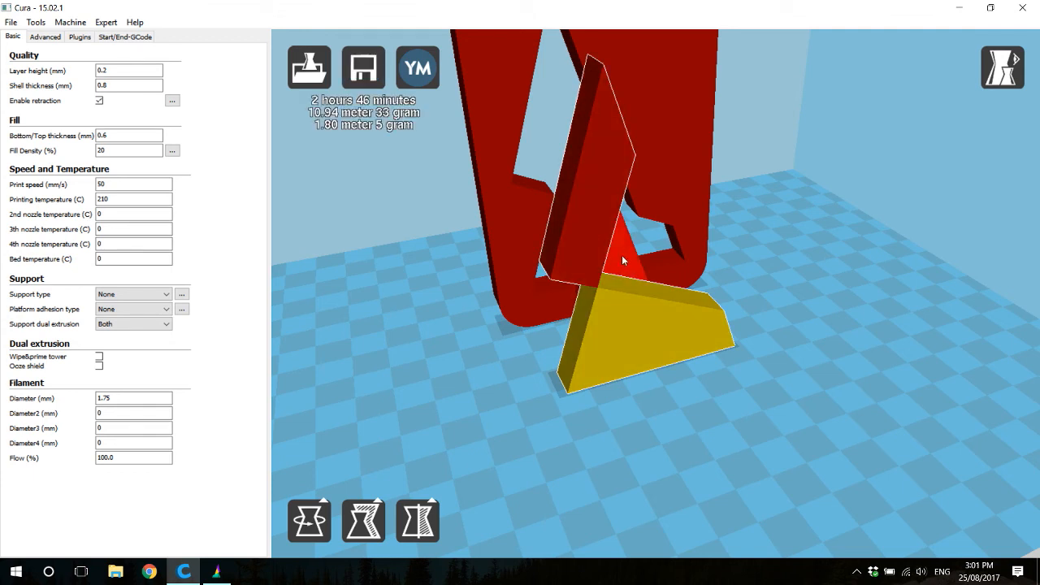
right_click(623, 261)
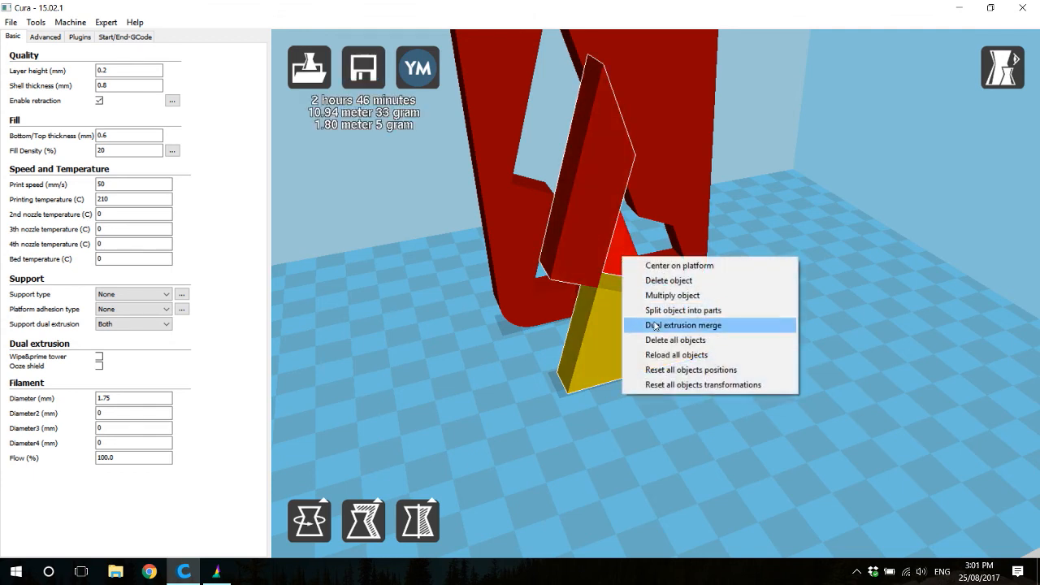
click(683, 325)
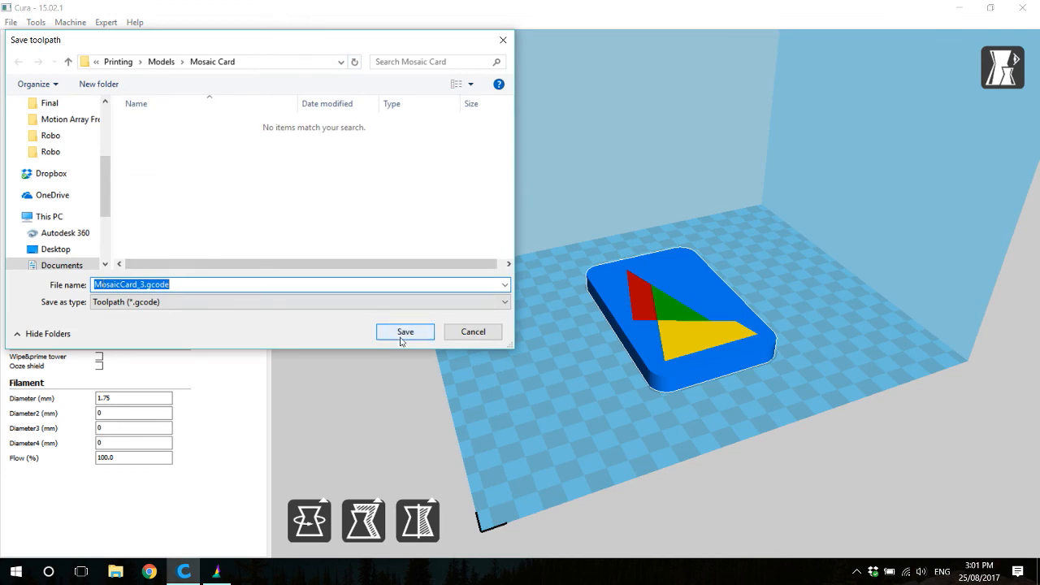
- Save the toolpath under the proposed name MosaicCard_3.gcode in Mosaic Card
click(405, 331)
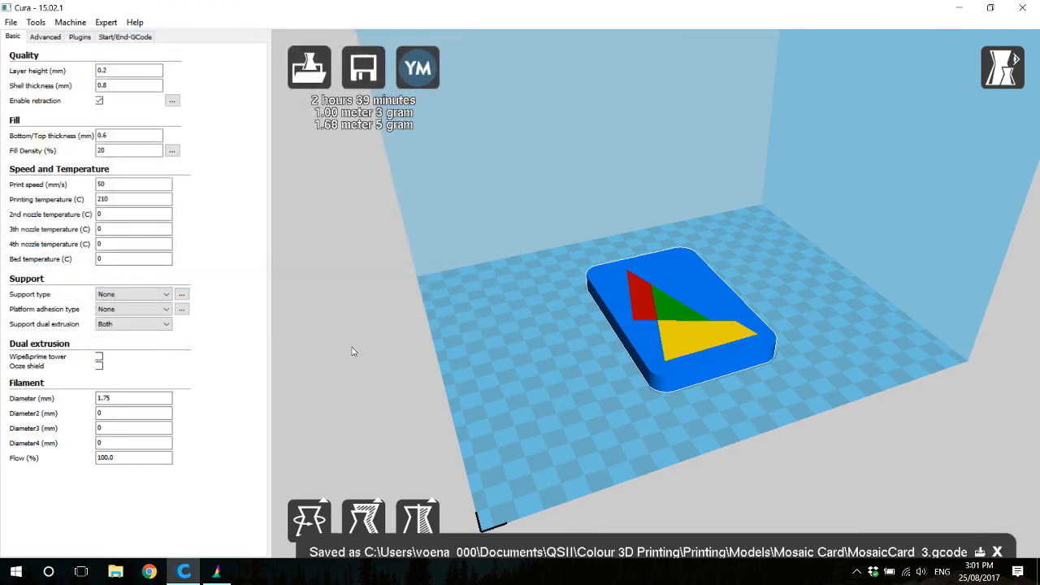